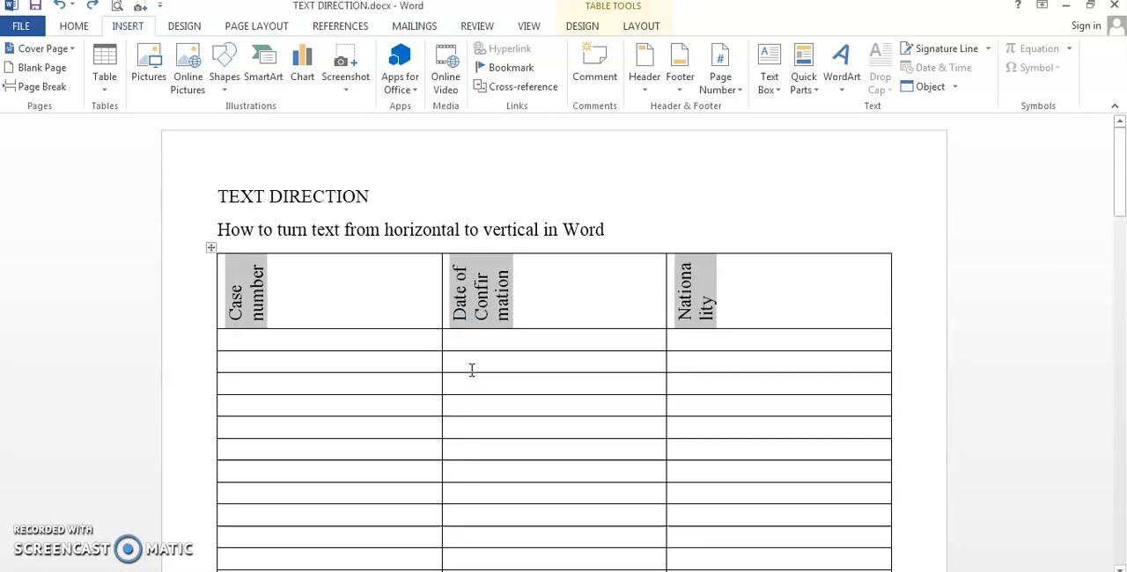
# - Undo the vertical header text so the three labels read horizontally again
pyautogui.click(440, 294)
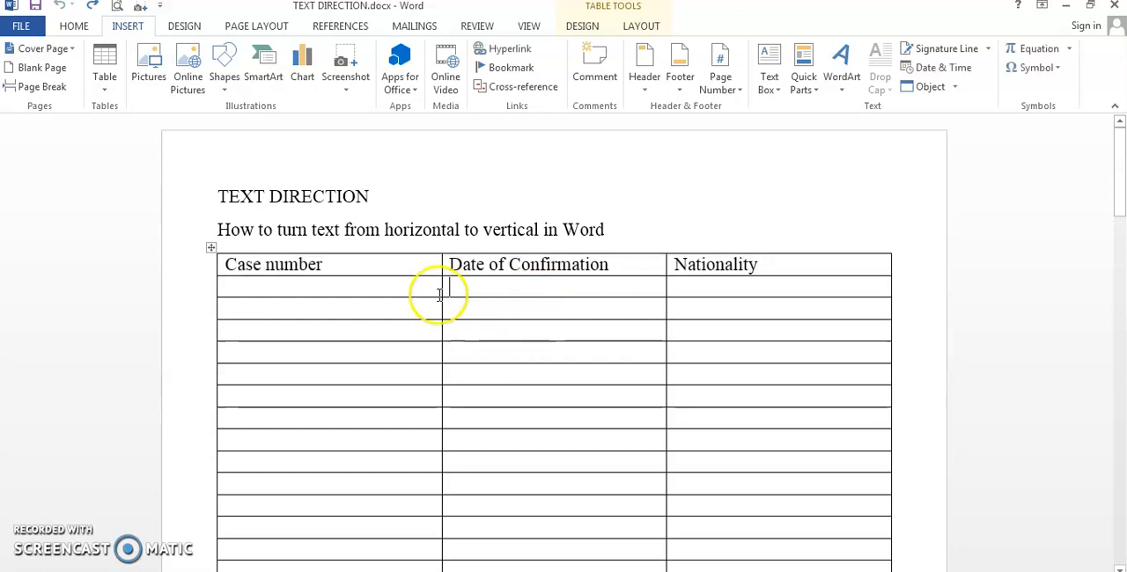
pyautogui.moveTo(374, 266)
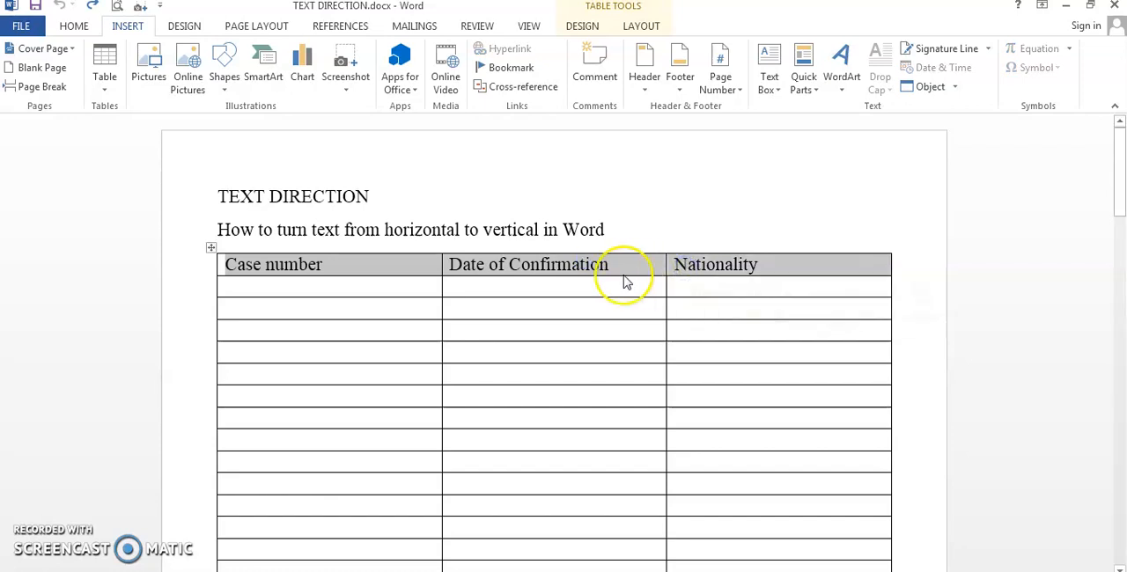
# - Set the header row's text direction to vertical bottom-to-top via Text Direction
pyautogui.rightClick(627, 275)
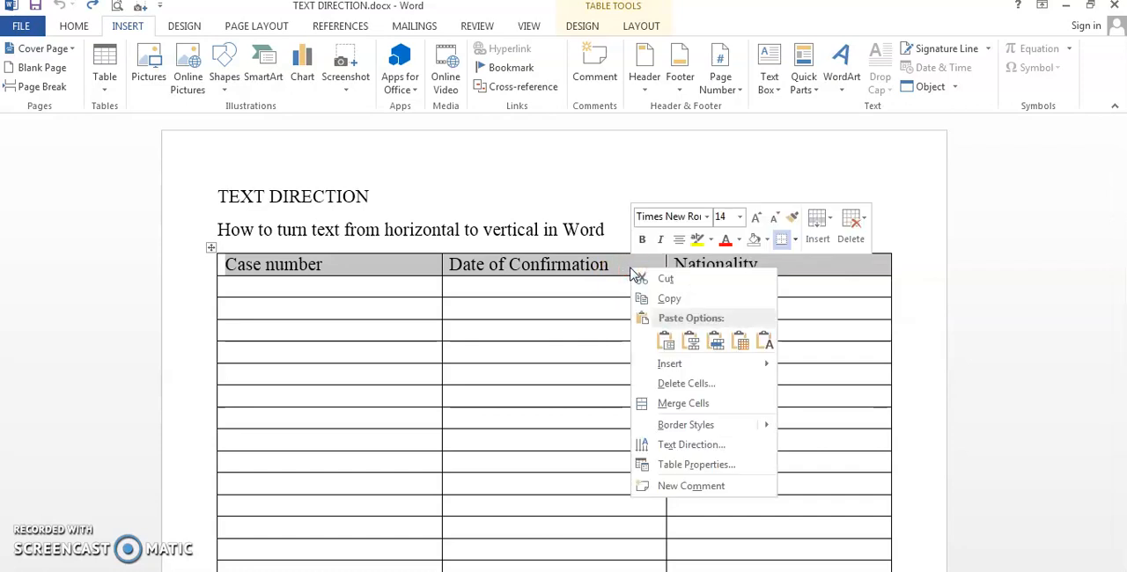
pyautogui.click(690, 444)
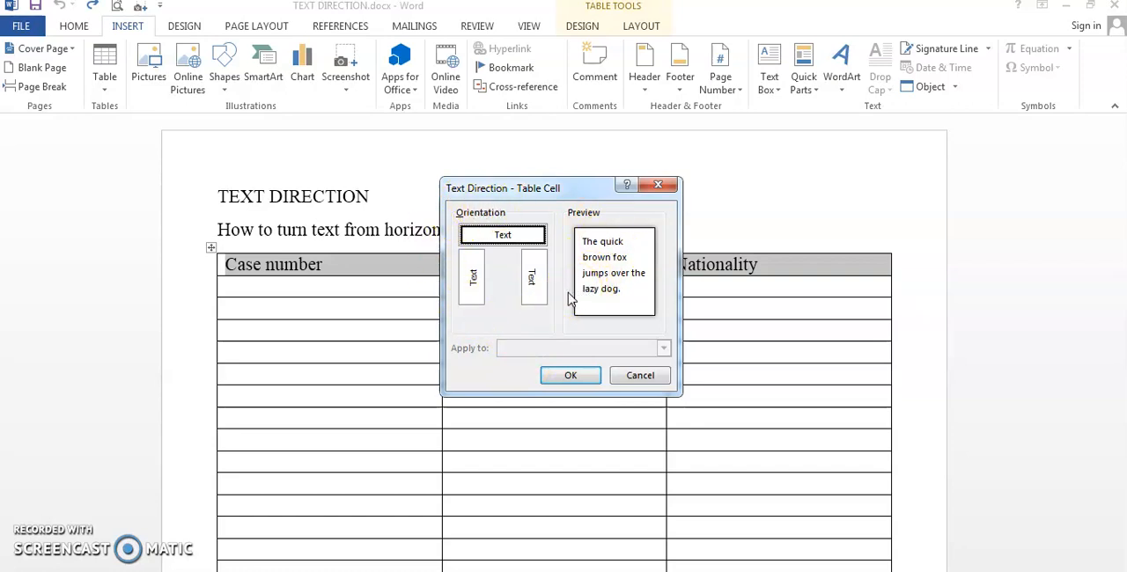
pyautogui.click(472, 275)
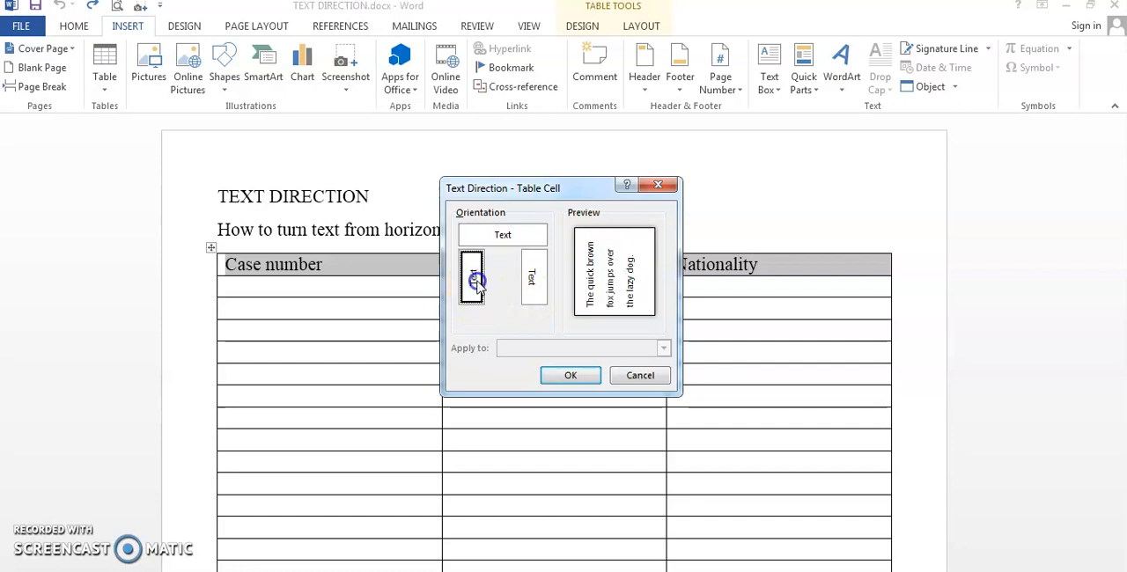
pyautogui.click(570, 375)
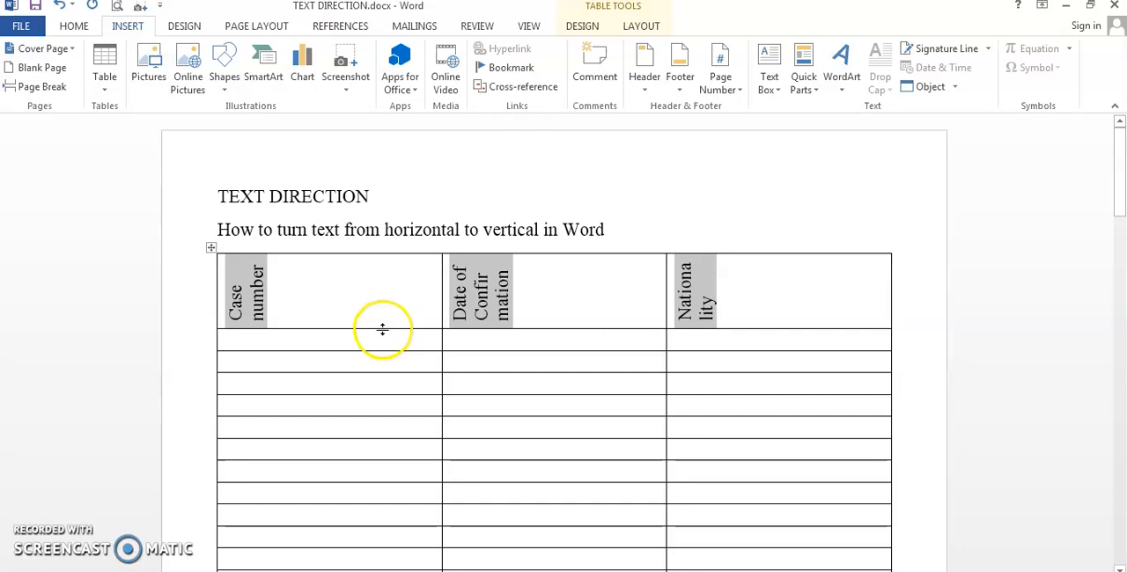
# - Drag the header row's bottom border down so each vertical label fits on one line
pyautogui.moveTo(382, 329); pyautogui.dragTo(380, 365)
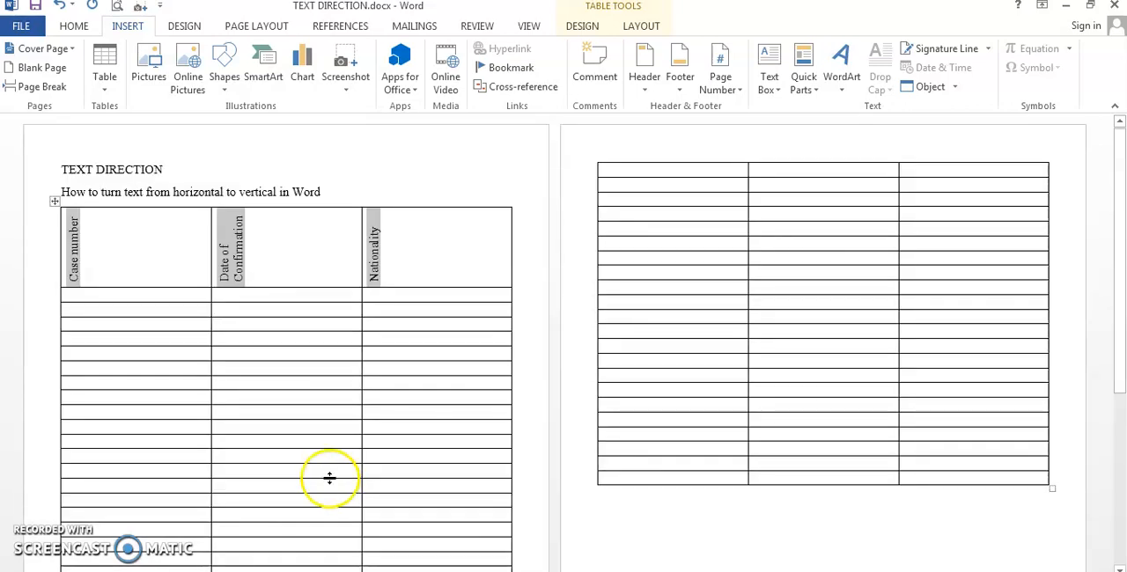
pyautogui.moveTo(389, 231)
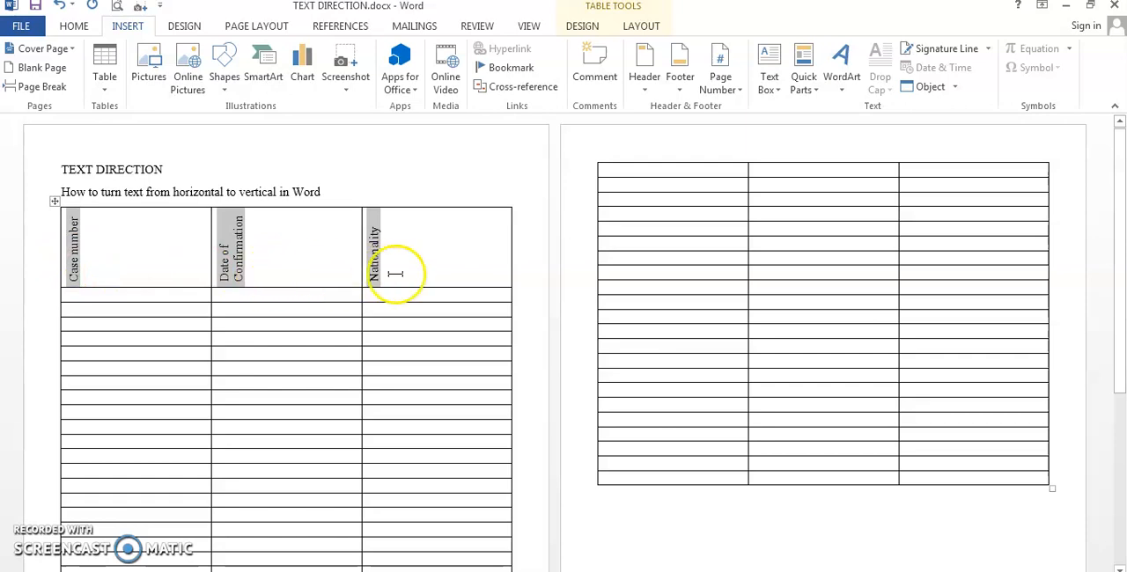
pyautogui.moveTo(706, 172)
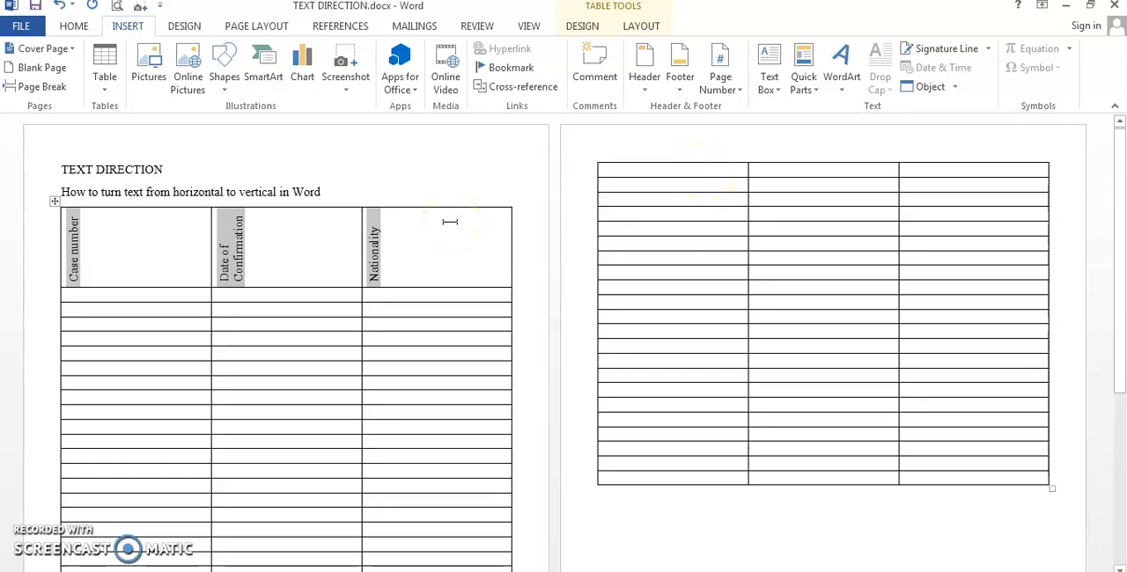
pyautogui.click(924, 171)
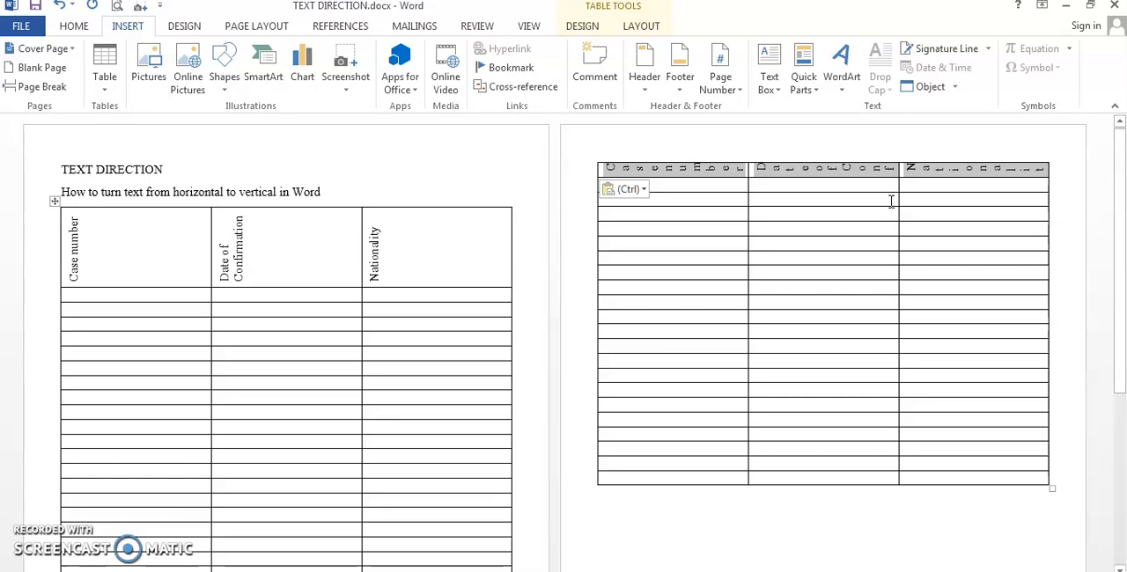
pyautogui.moveTo(886, 206)
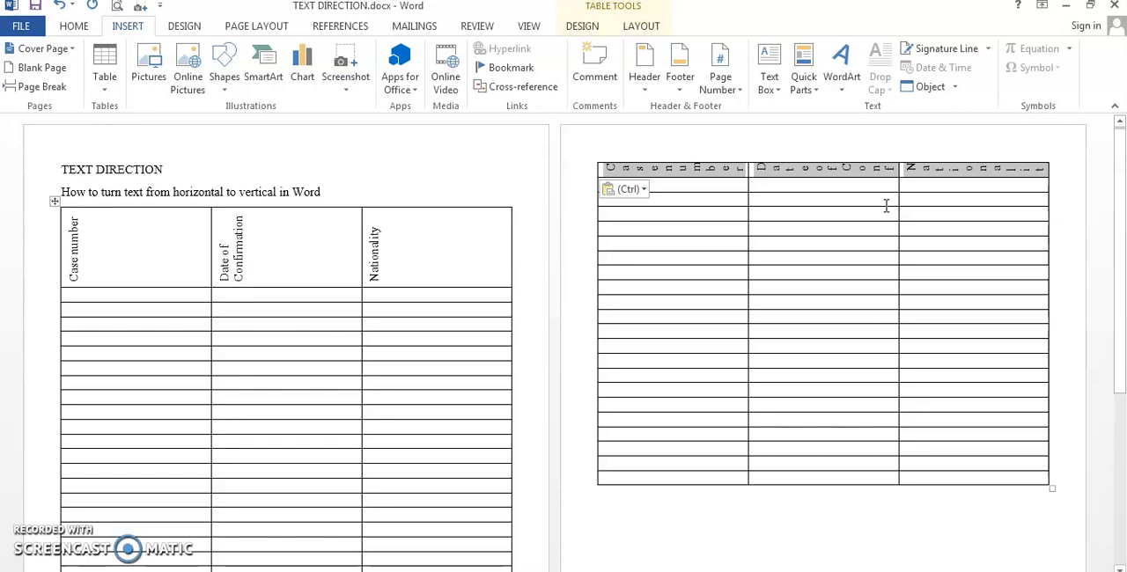
pyautogui.moveTo(880, 210)
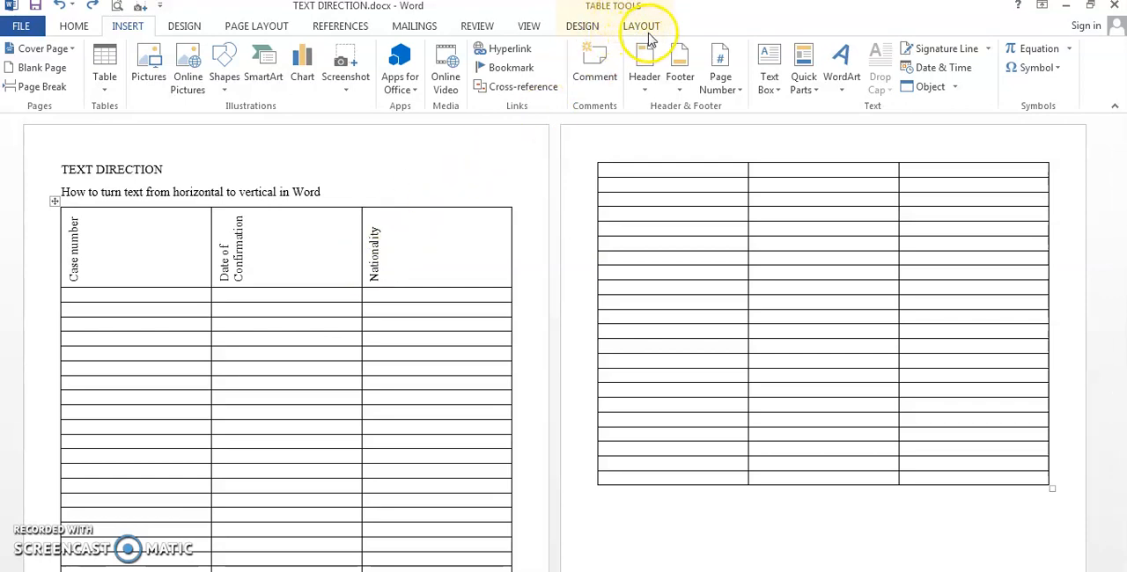
# - Turn on Repeat Header Rows so the vertical header appears atop the second page
pyautogui.click(641, 24)
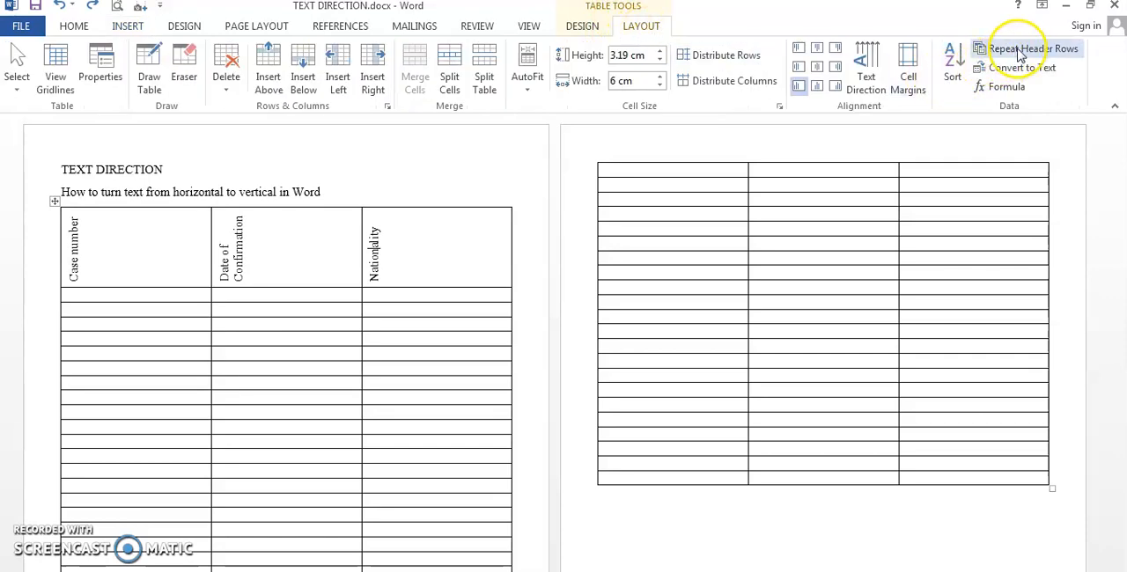
pyautogui.click(1025, 49)
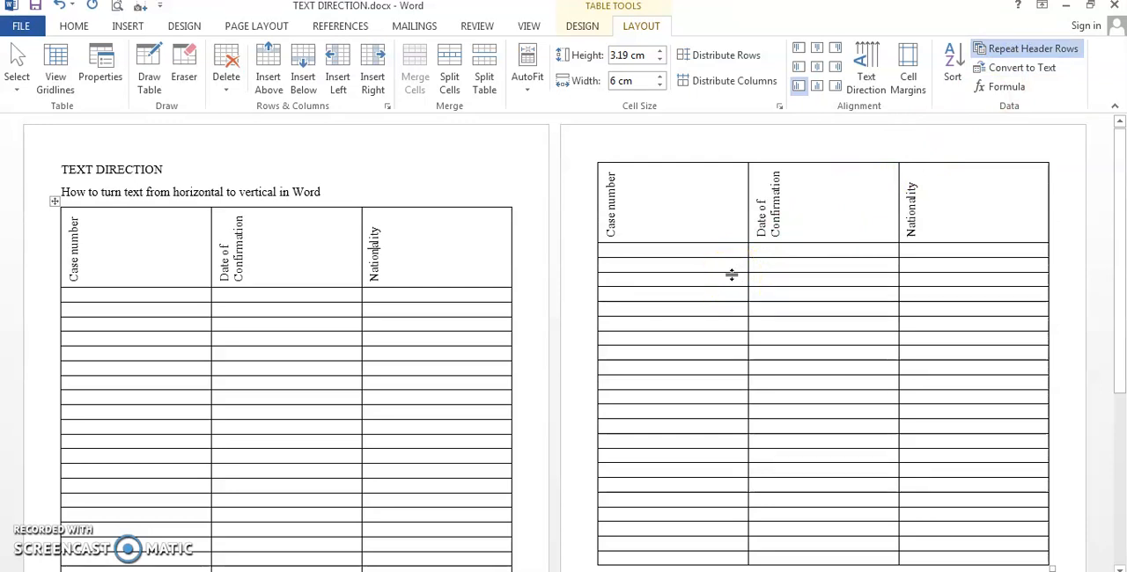
pyautogui.scroll(-3)
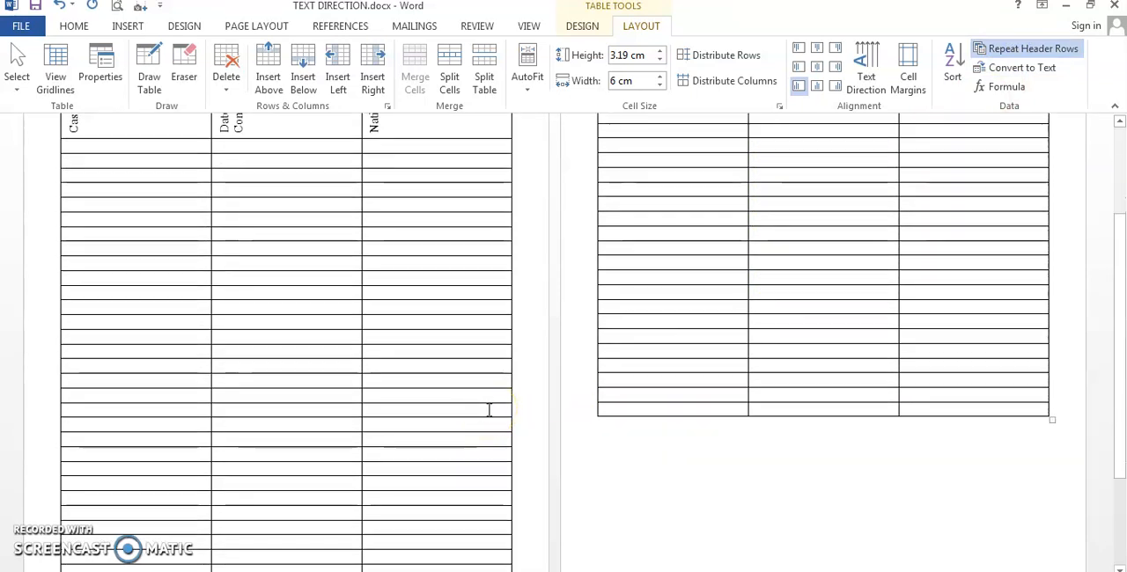